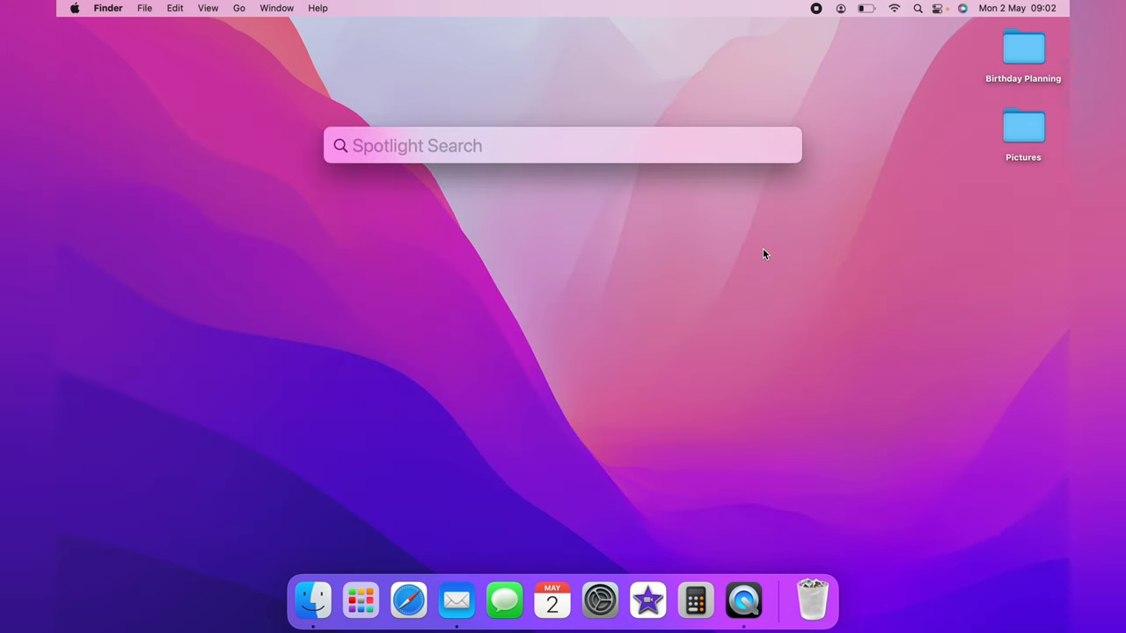
Step: Launch Terminal by searching 'terminal' in Spotlight
type("terminal")
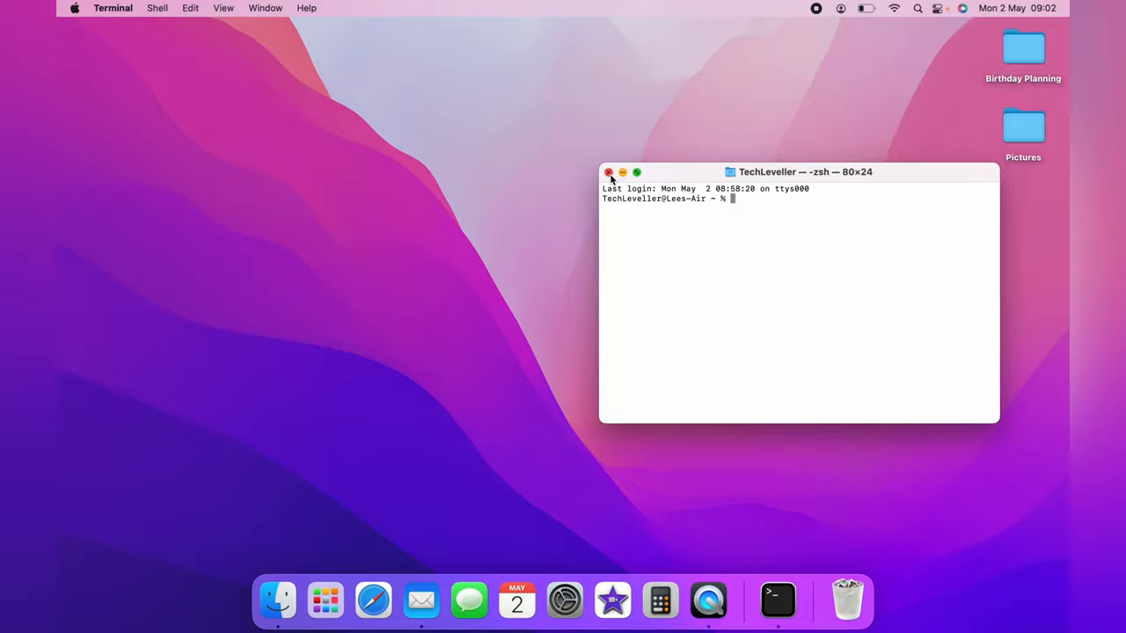
Step: Run chflags hidden on the Desktop Birthday Planning folder to hide it
left_click(609, 172)
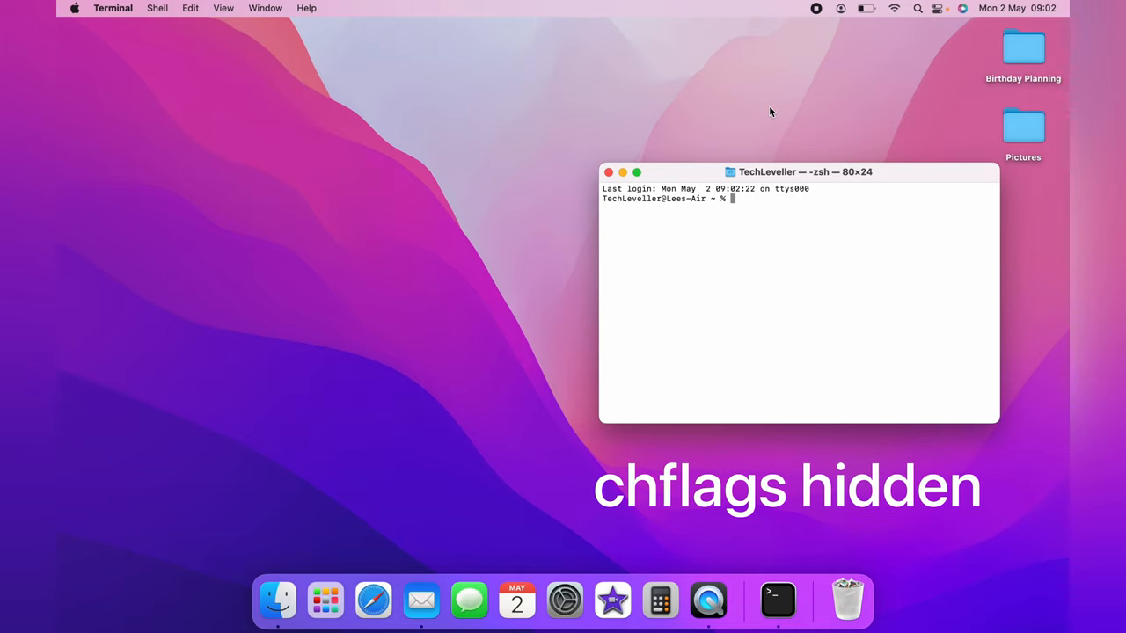
type("chflags hidden /Users/TechLeveller/Desktop/Birthday\\ Planning")
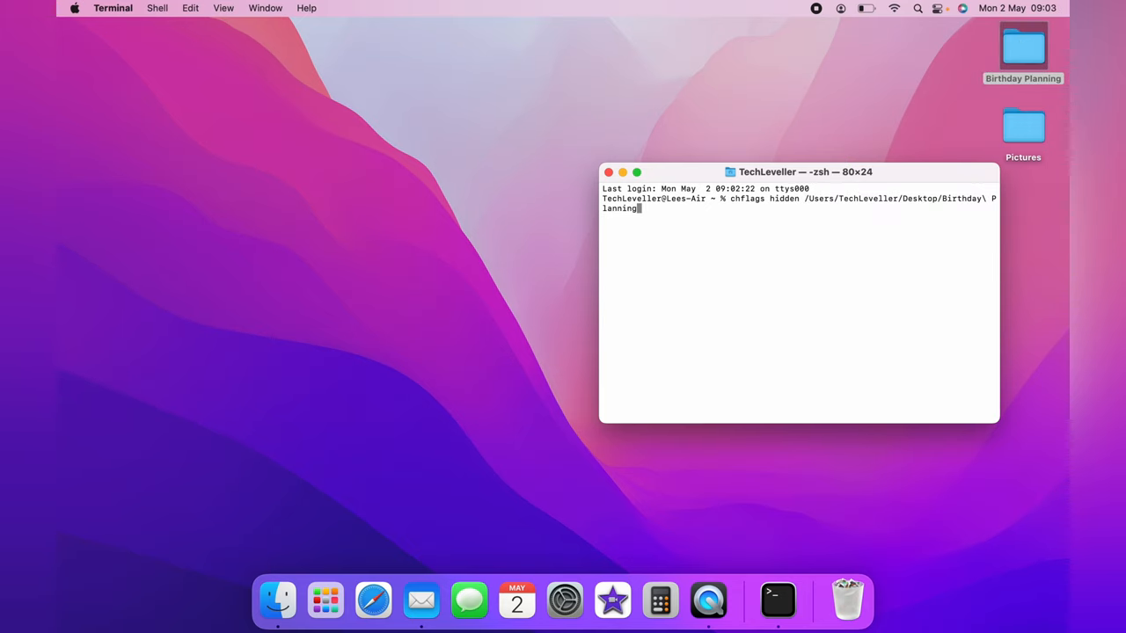
key("Return")
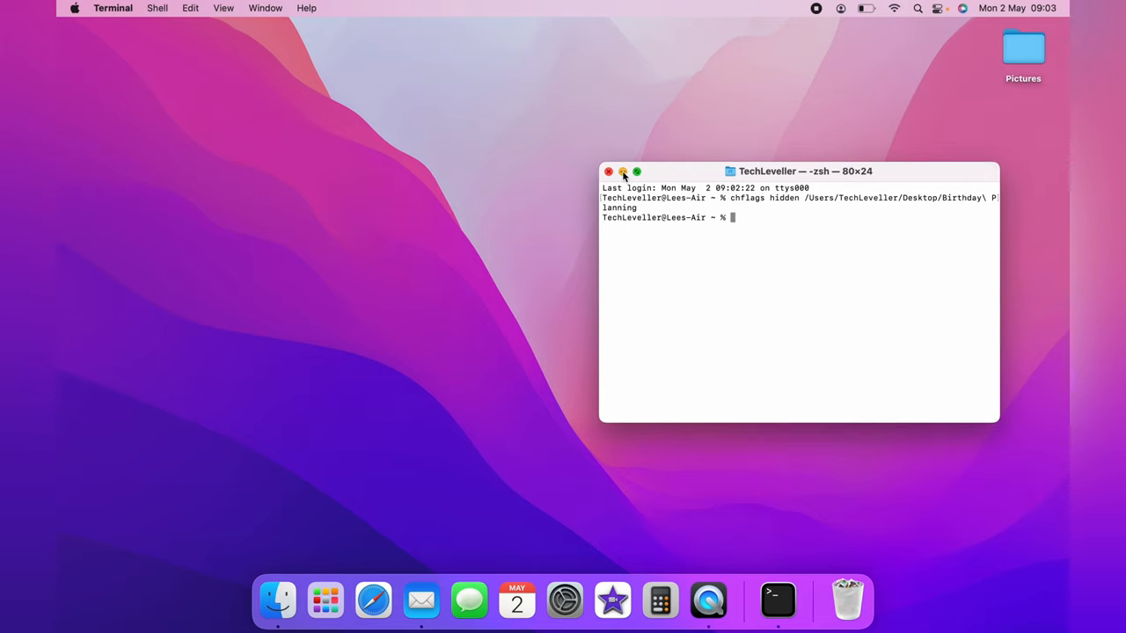
Step: Minimize Terminal, reveal hidden desktop items, then restore the Terminal window from the Dock
left_click(608, 172)
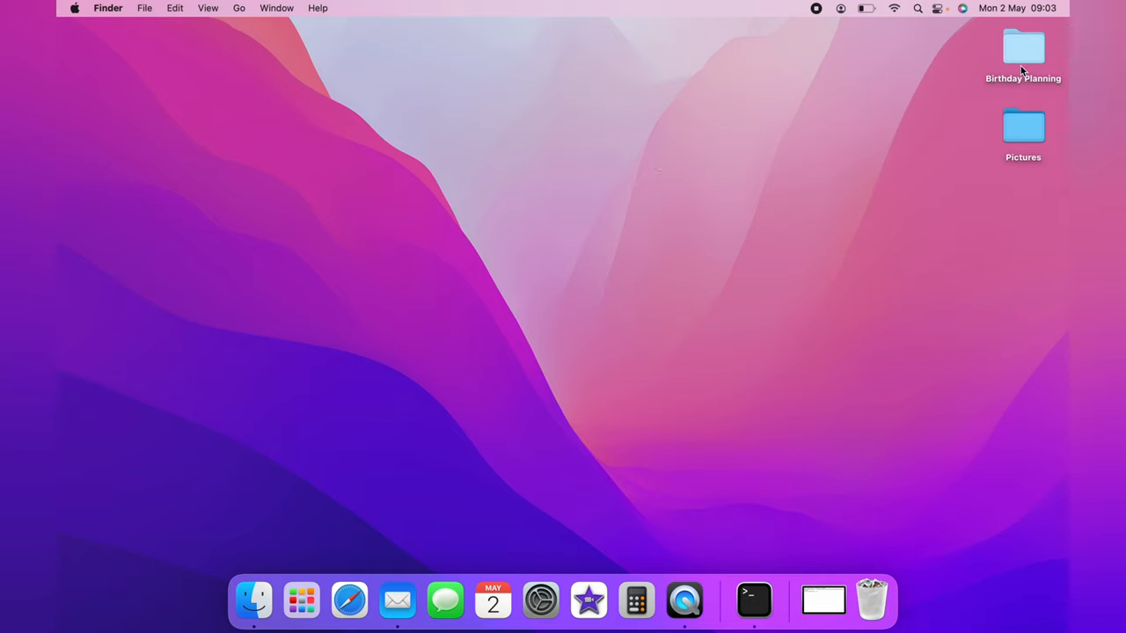
double_click(1023, 48)
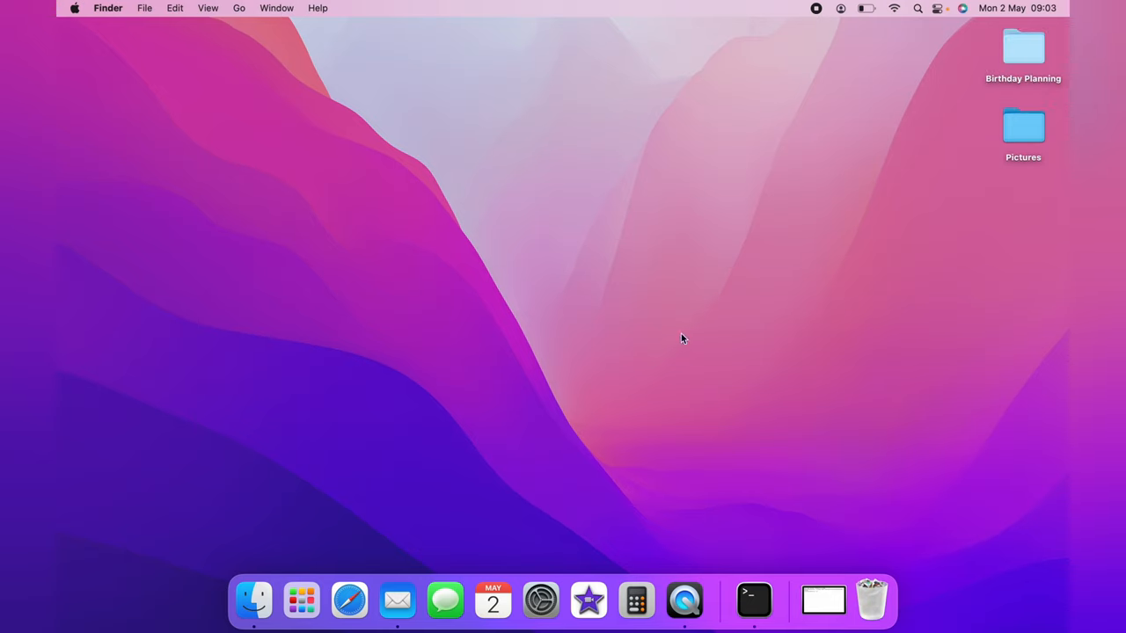
left_click(754, 600)
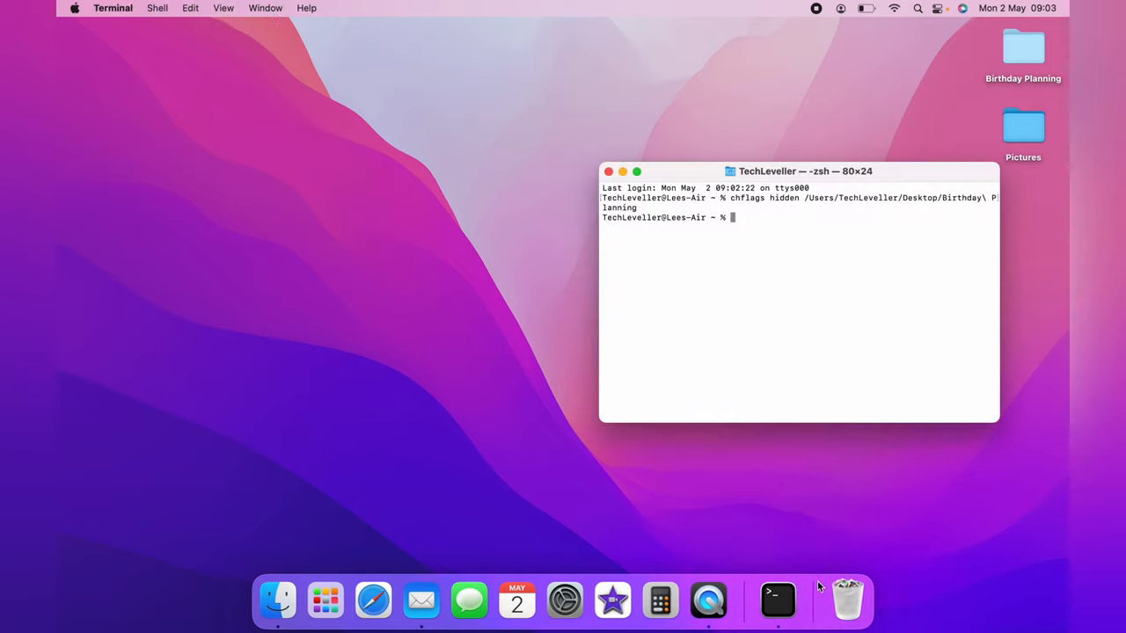
Step: Run chflags nohidden on Birthday Planning, dragging the folder in for its path
type("chflags nohi")
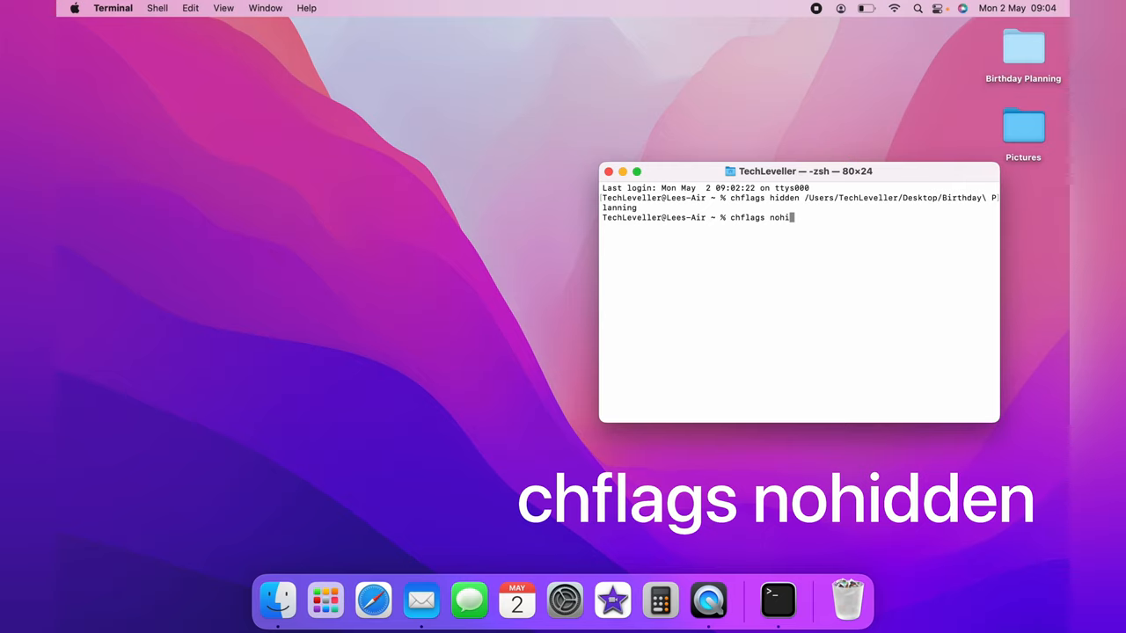
type("dden")
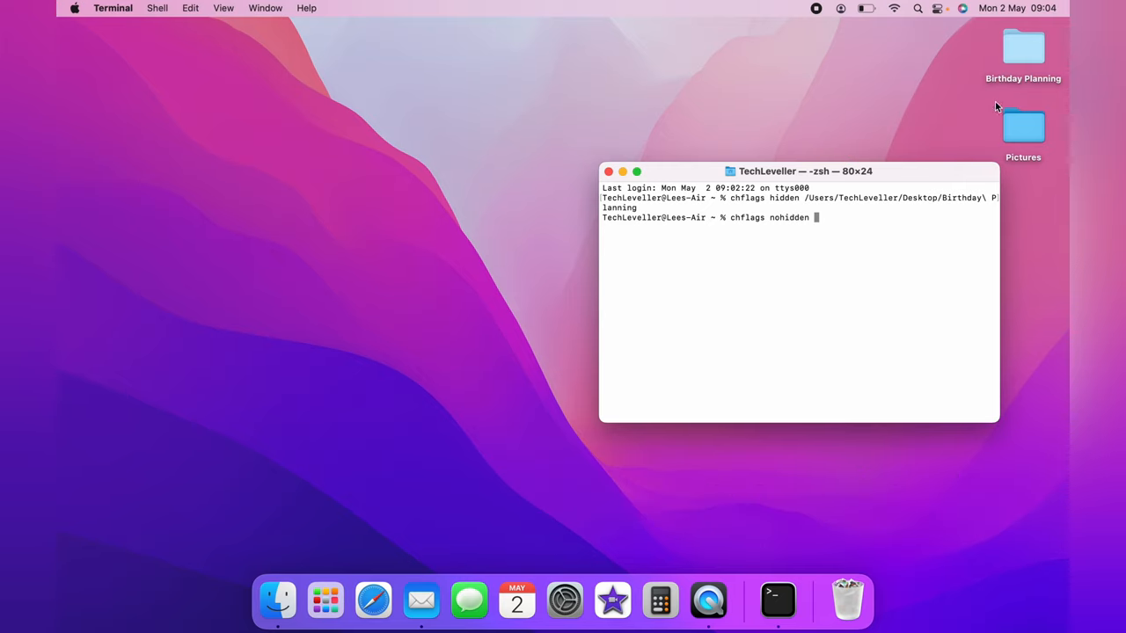
left_click_drag(1023, 49, 886, 207)
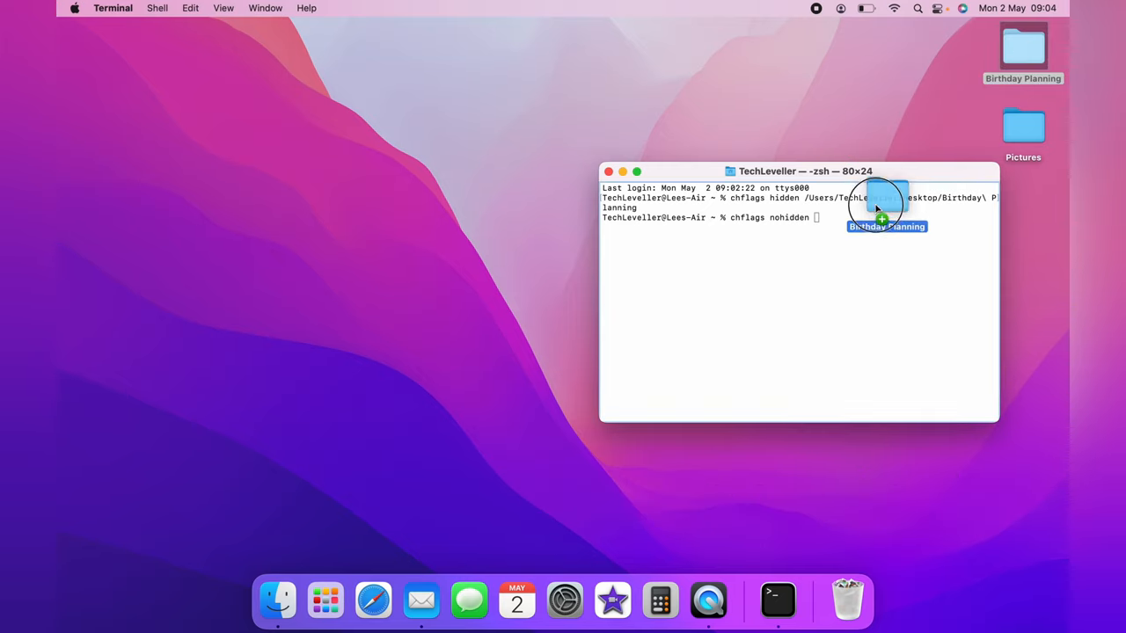
left_click_drag(880, 202, 906, 217)
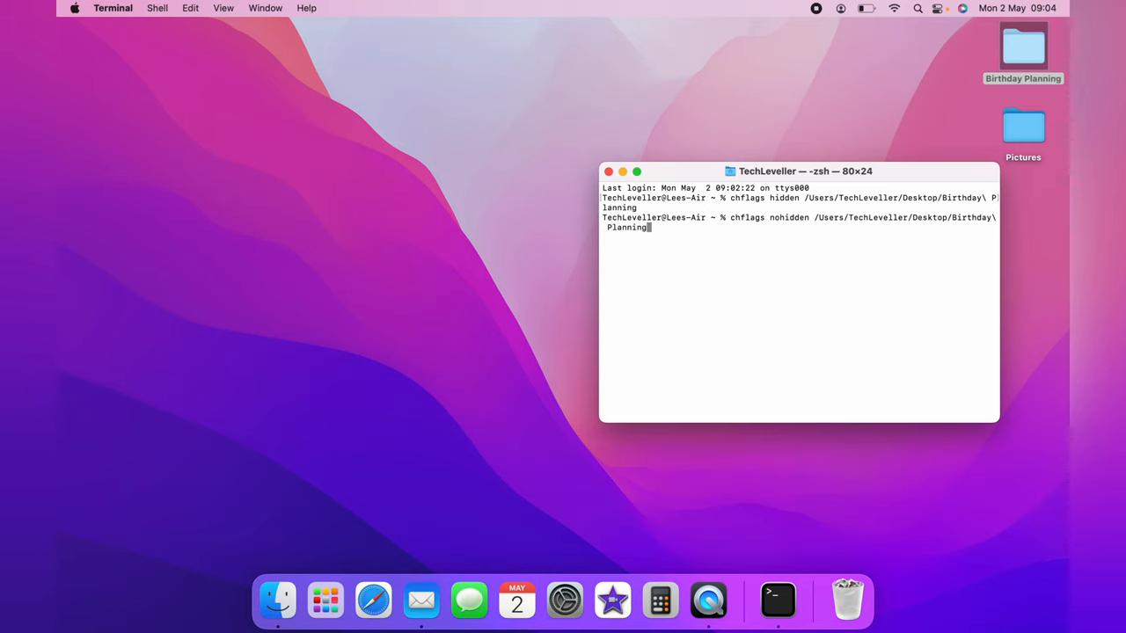
key("Return")
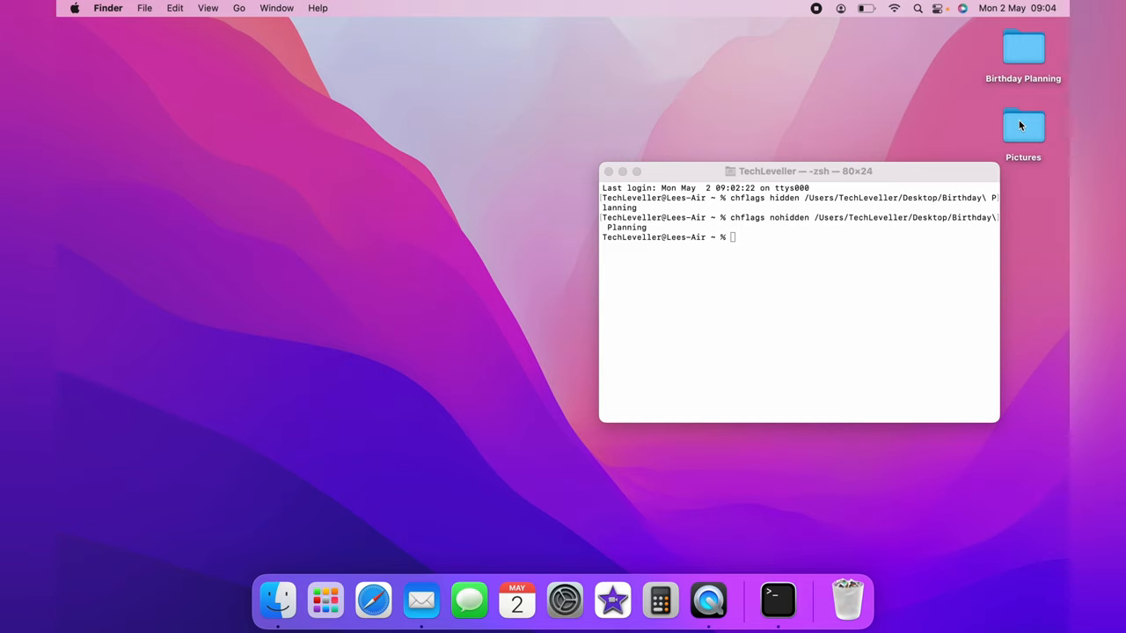
mouse_move(950, 98)
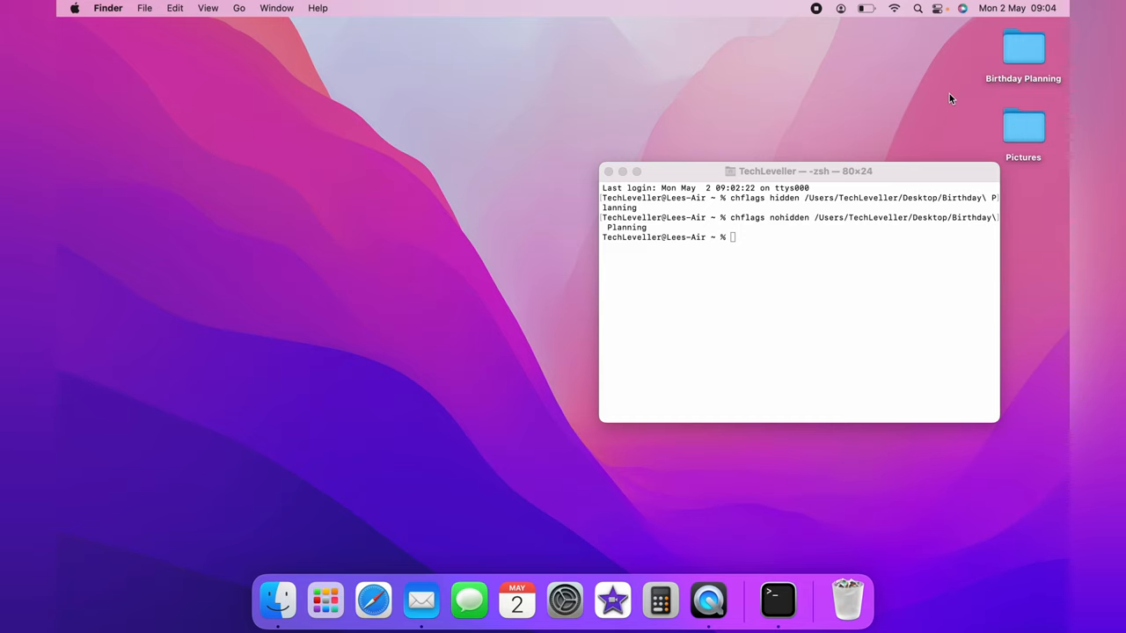